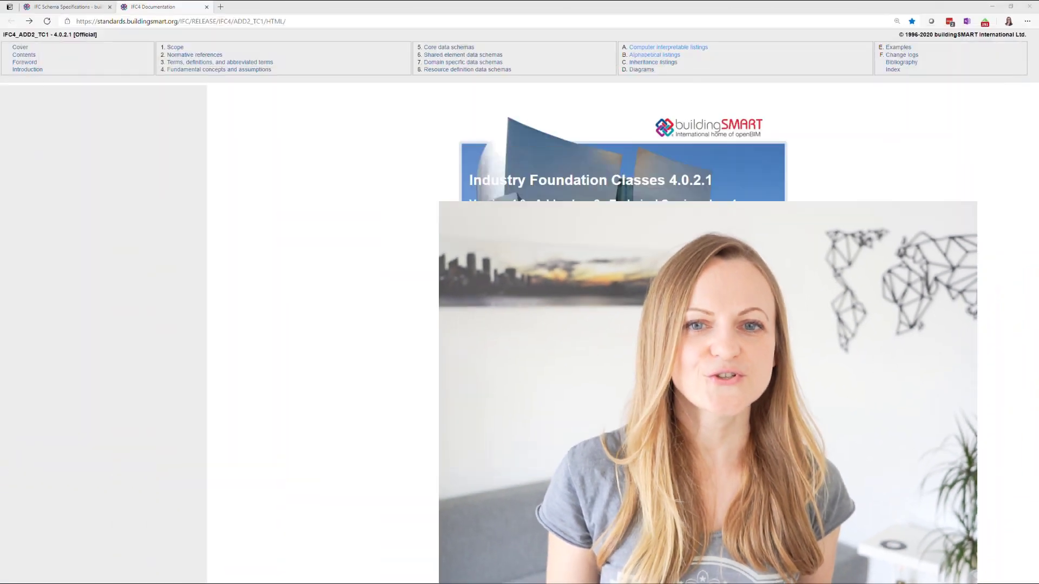
Open B.1.4 Entities under the alphabetical listings and scroll through the IFC4 entity list
click(655, 54)
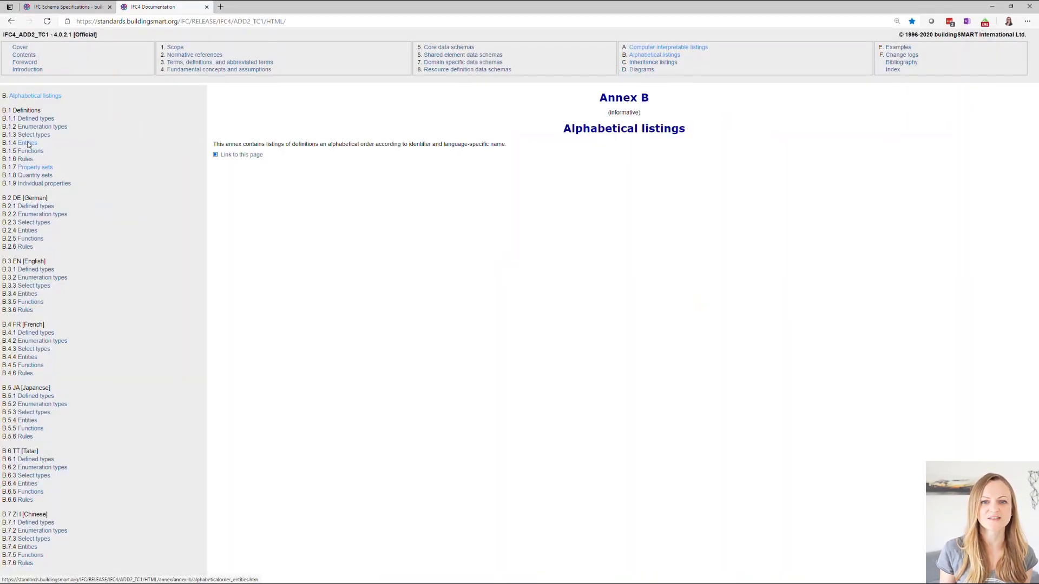
click(27, 143)
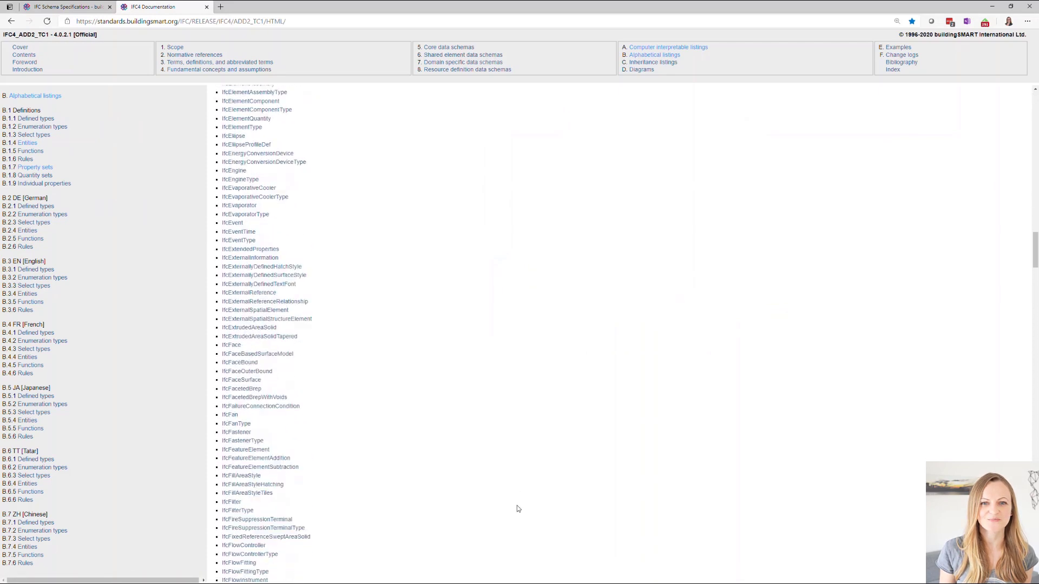
scroll(down, 3)
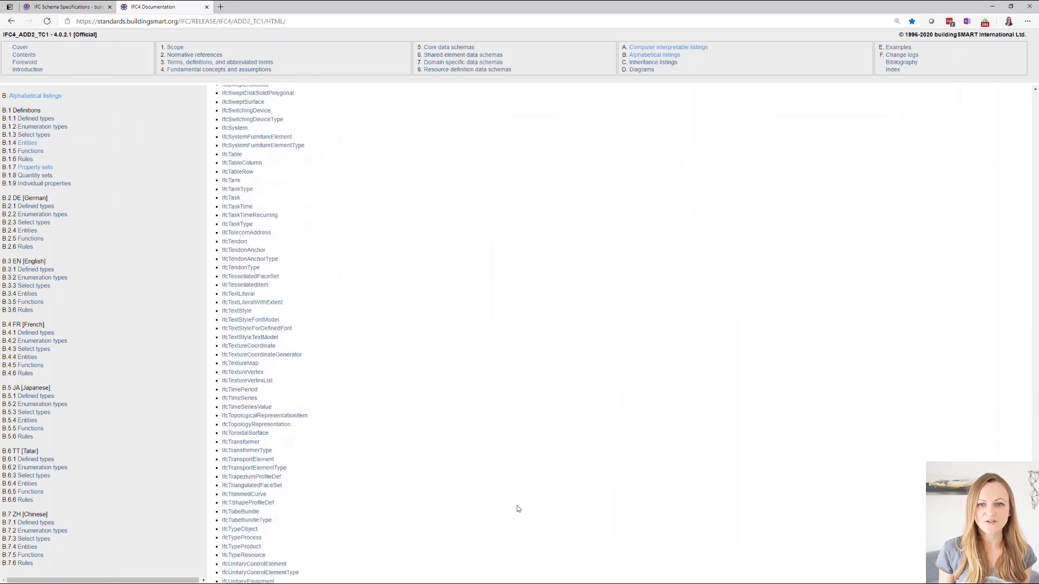
scroll(down, 3)
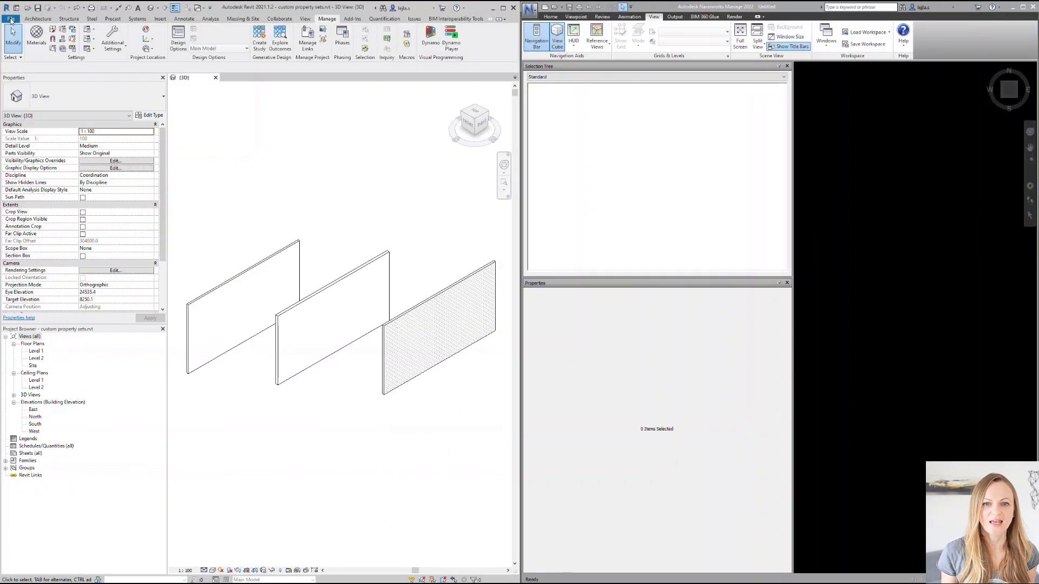
Start an IFC export and open Modify setup for the IFC4 Reference View configuration
click(10, 18)
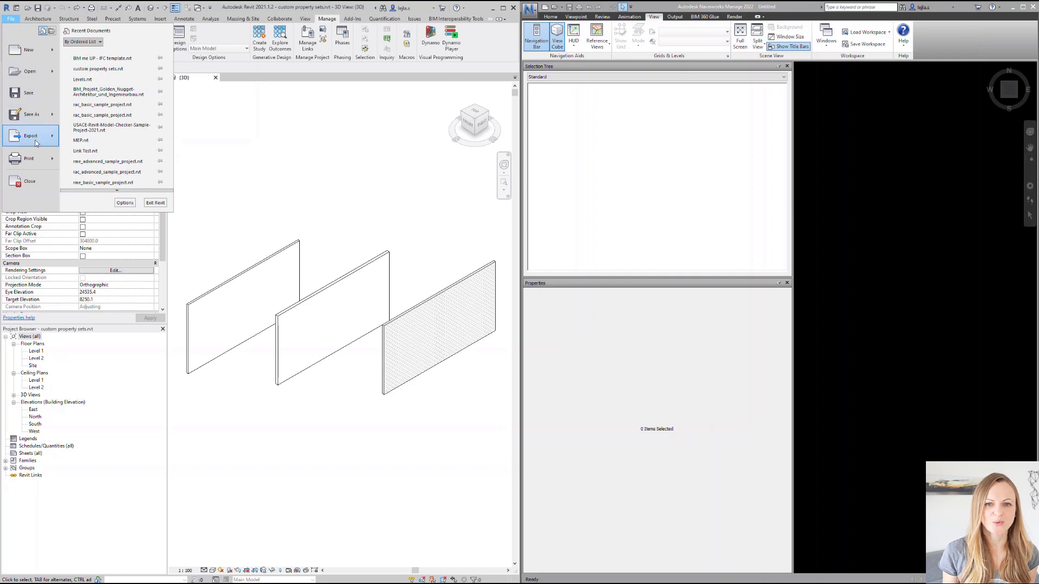
click(30, 135)
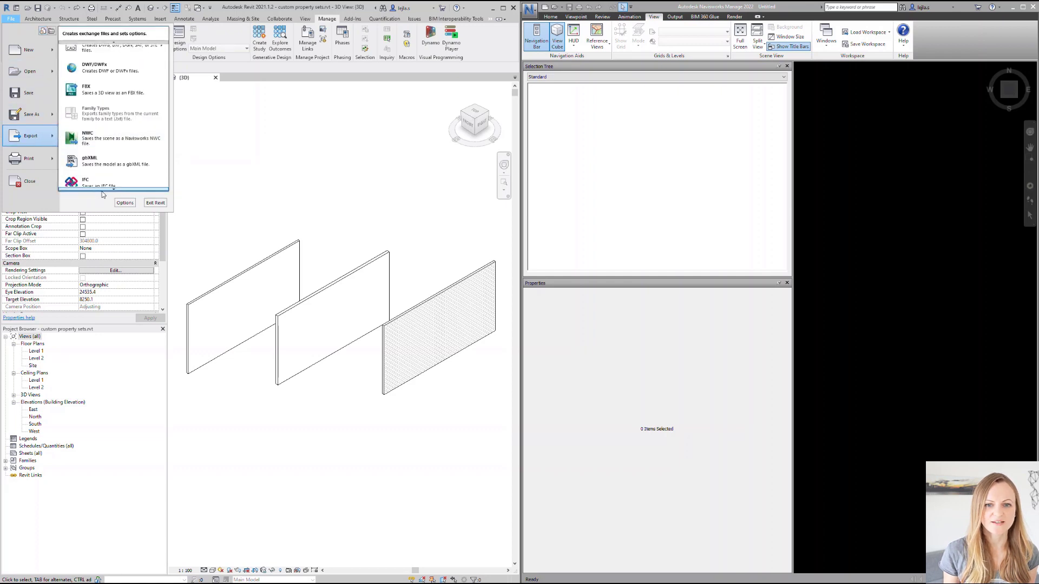
click(85, 181)
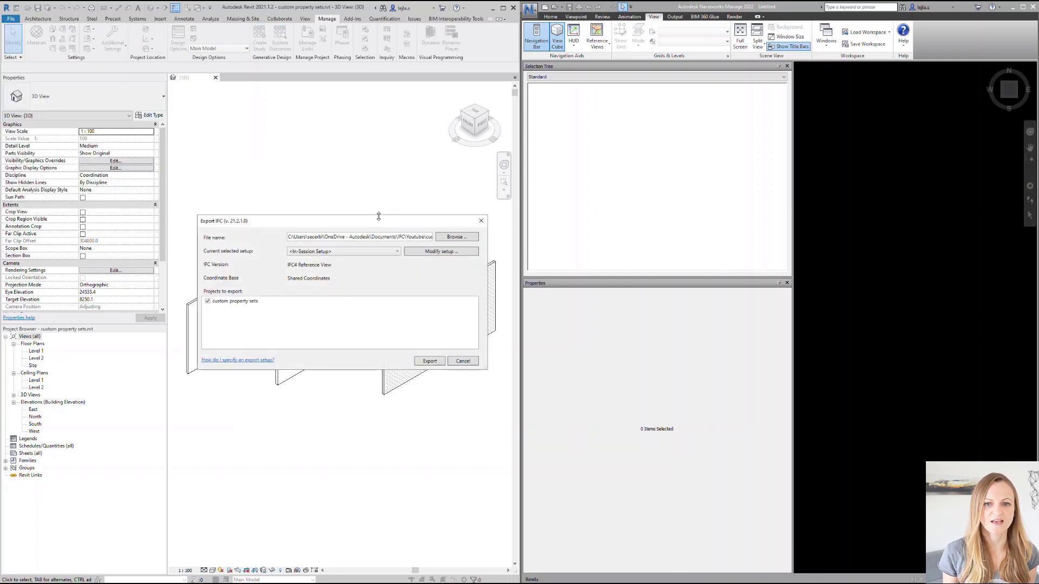
click(439, 251)
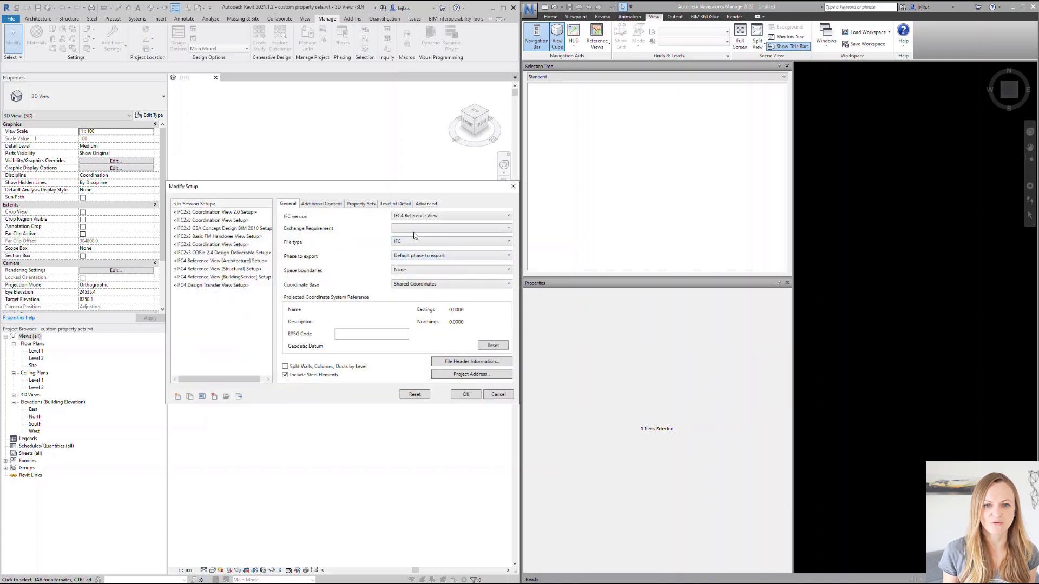
click(361, 203)
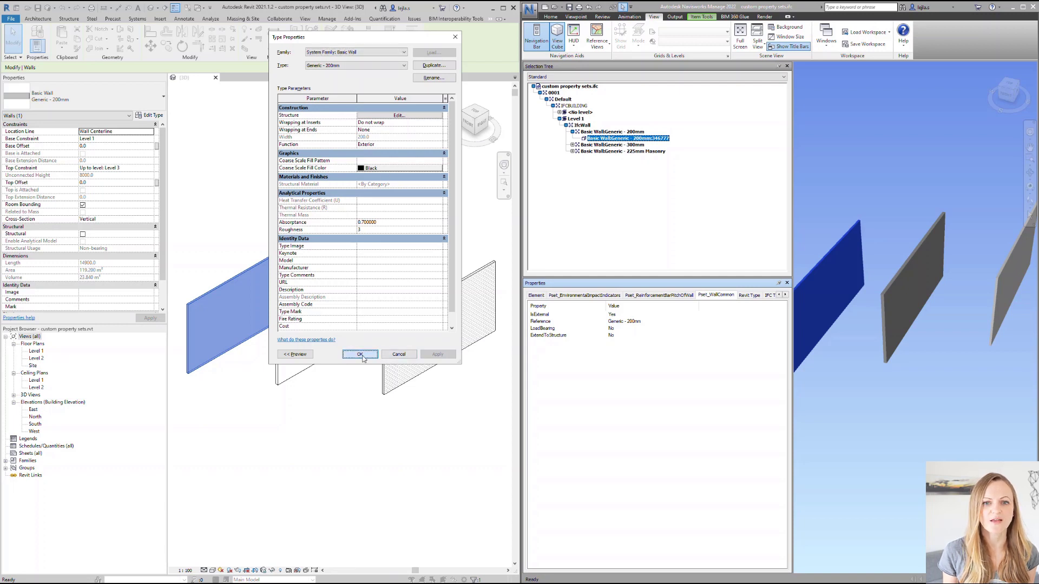
Close the wall type properties and add a new project parameter set as a shared parameter
click(360, 353)
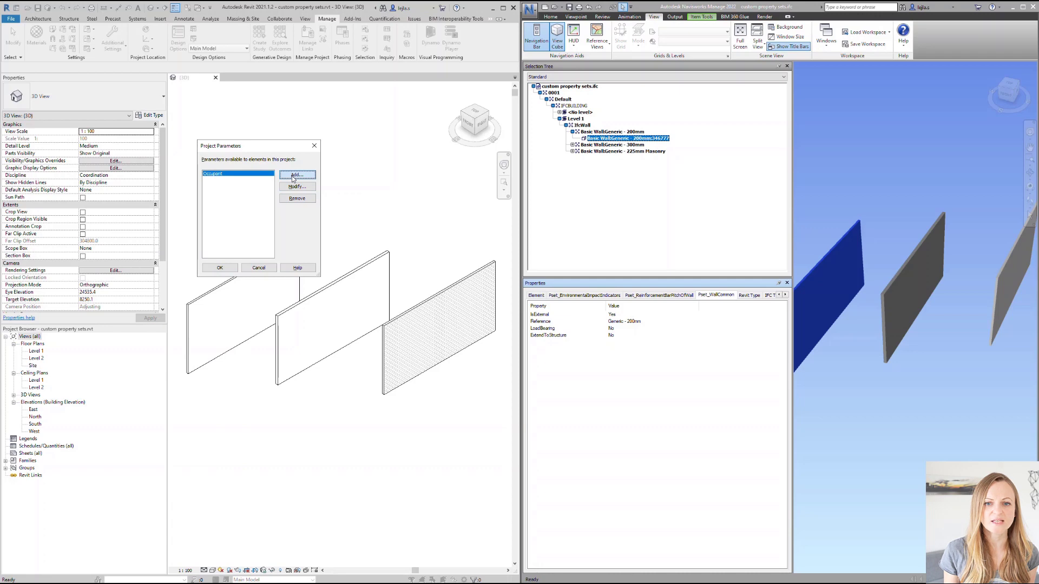
click(296, 175)
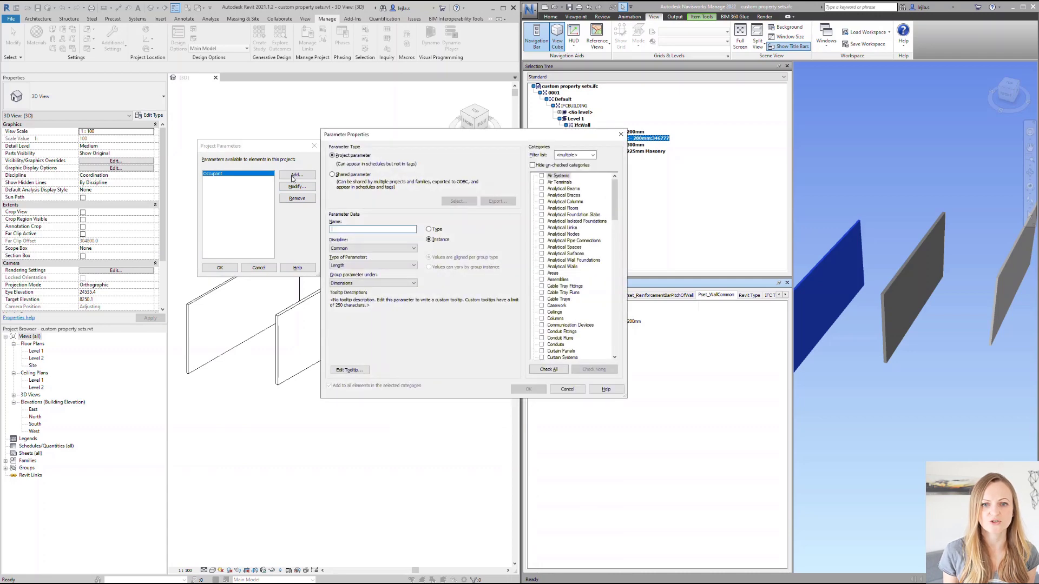
click(332, 174)
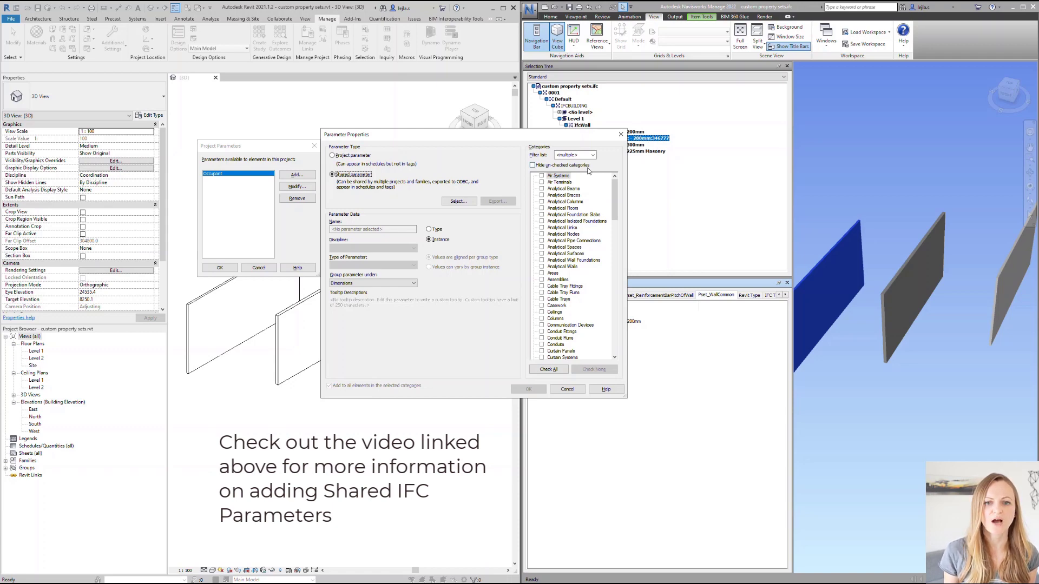
click(11, 18)
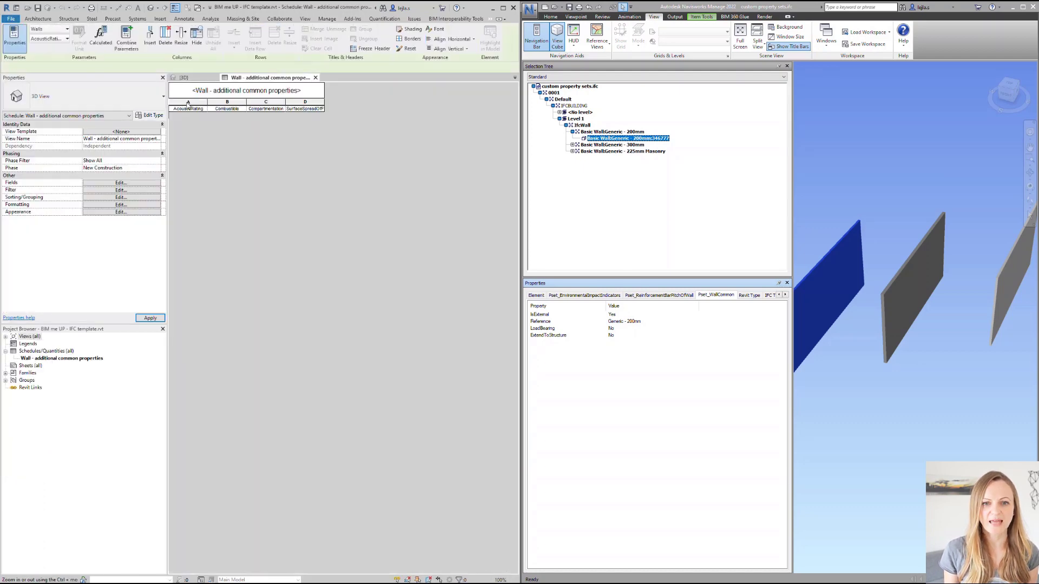
Open the context menu of the 'Wall - additional common properties' schedule to copy it
right_click(61, 359)
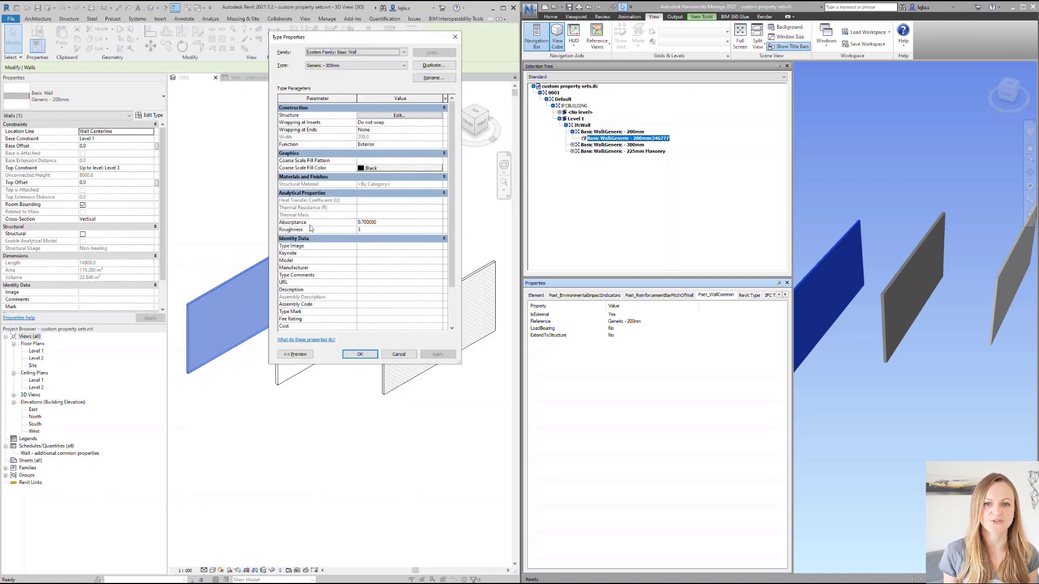
Confirm the wall type properties and start adding a project parameter alongside Occupant
scroll(down, 3)
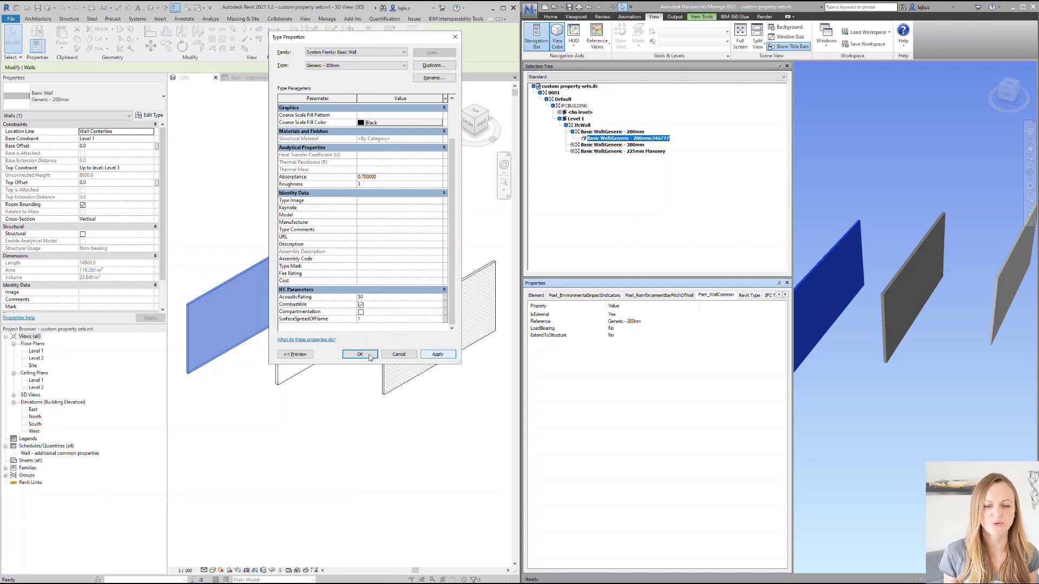
click(356, 65)
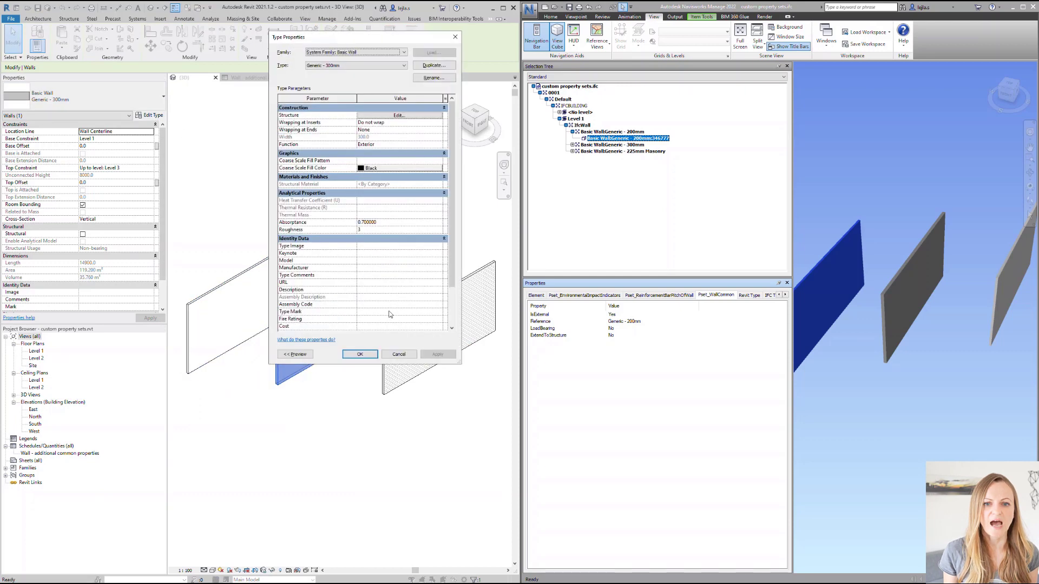
scroll(down, 3)
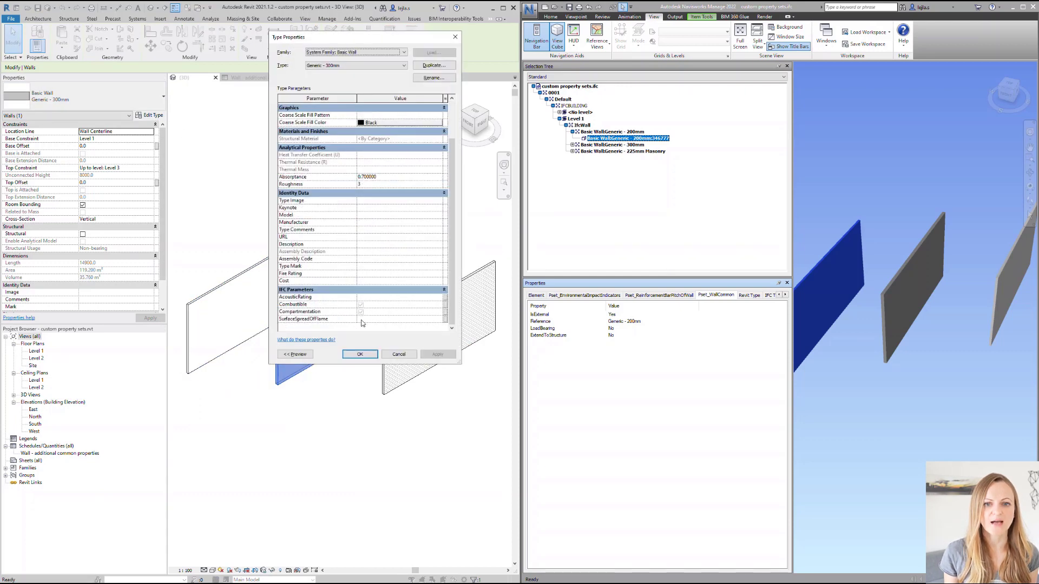
click(360, 311)
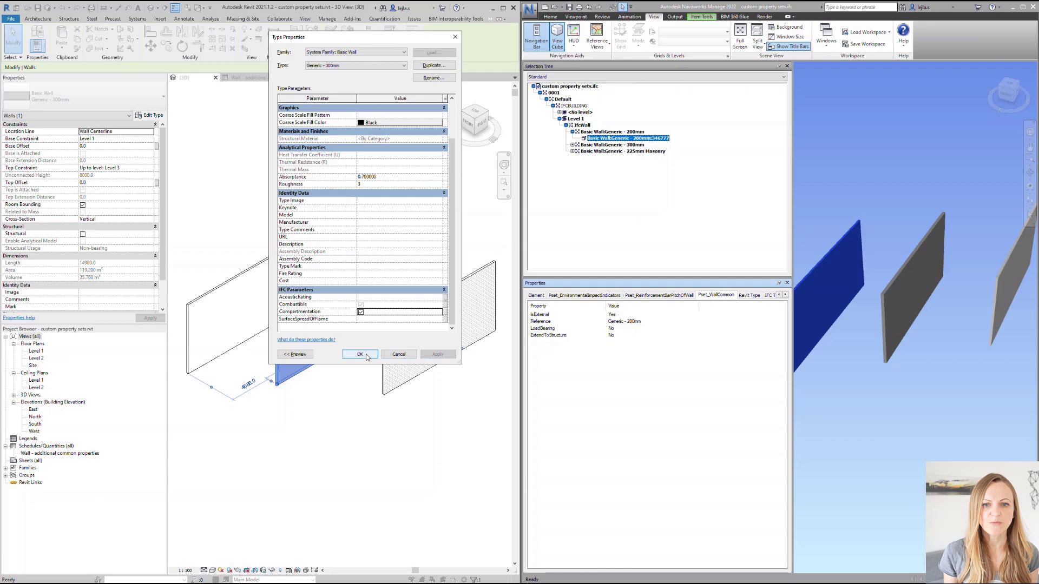
click(360, 354)
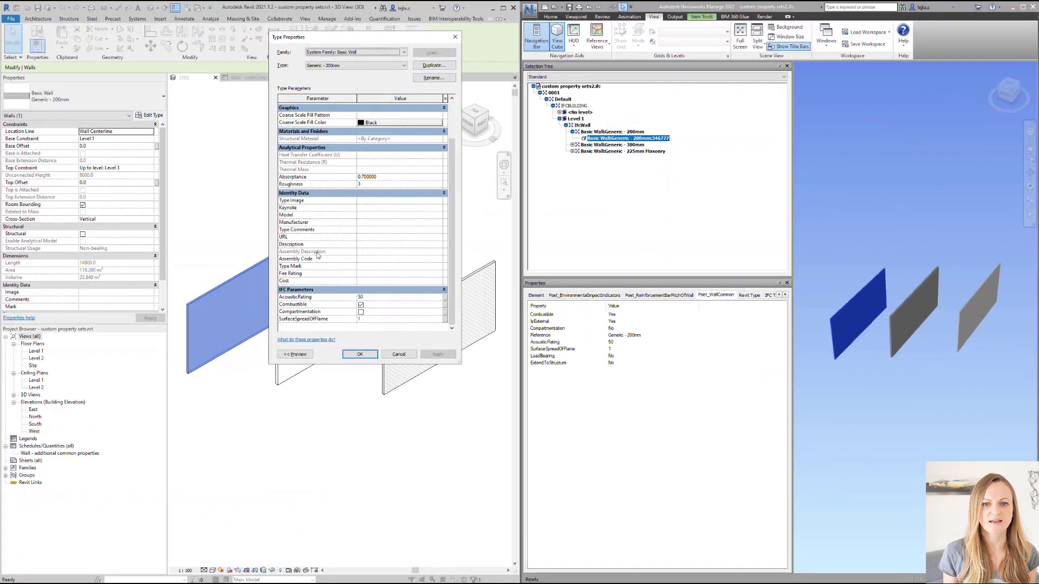
mouse_move(481, 342)
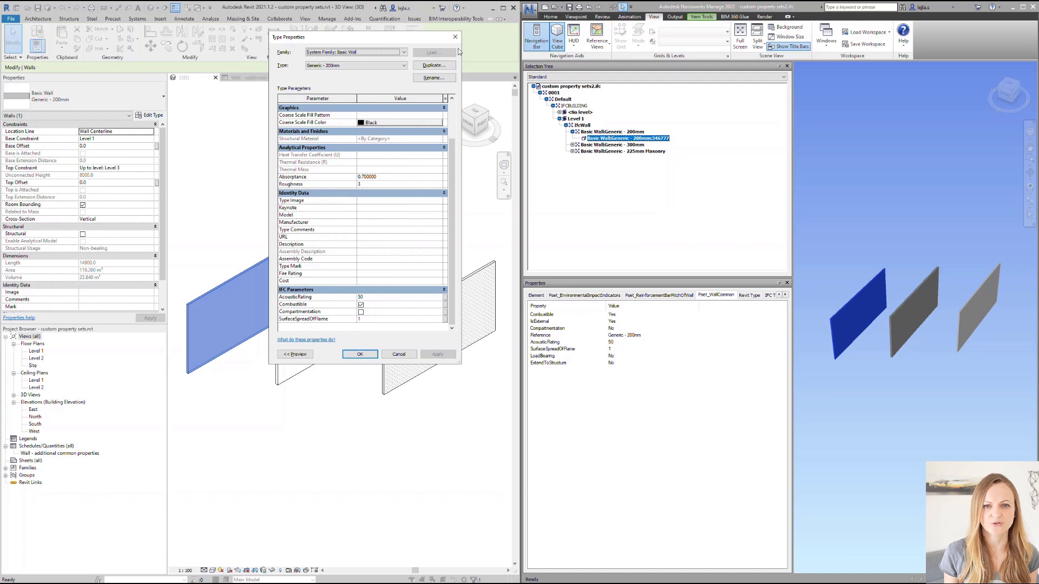
click(359, 354)
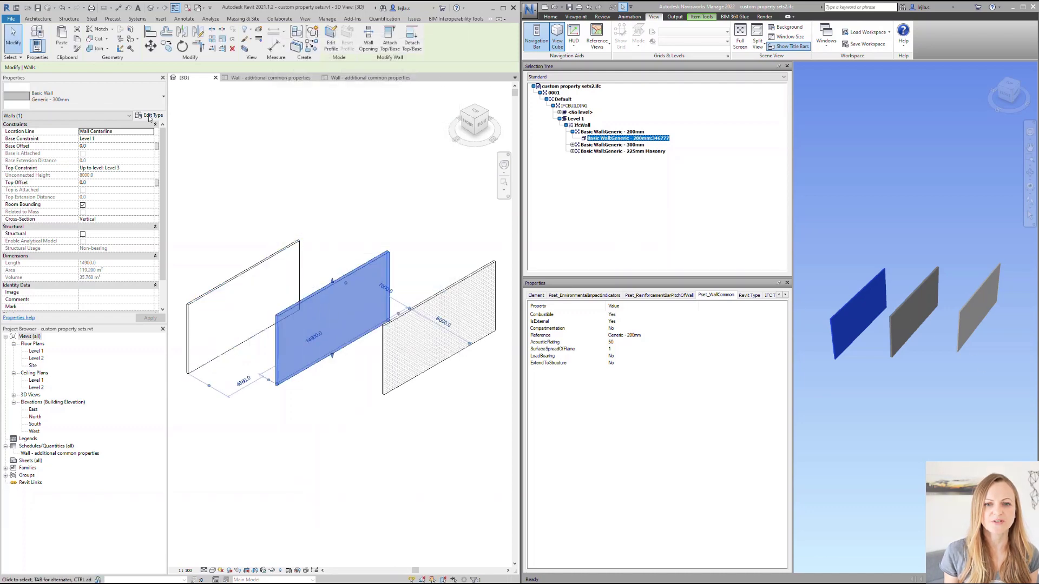
click(152, 115)
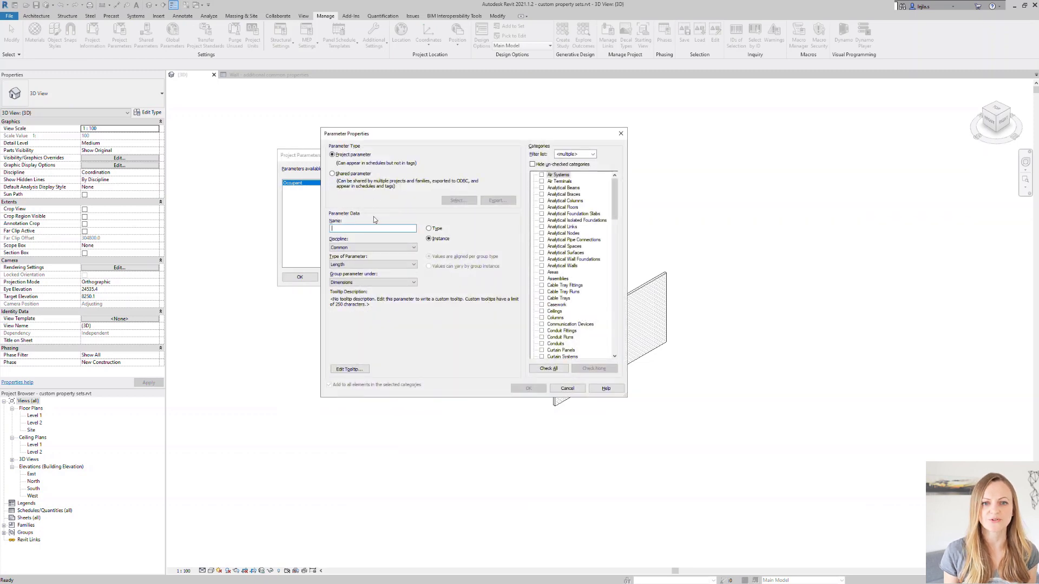
Create Yes/No wall instance parameters 'Brandabschnitt' and 'Entflammbar' grouped under Other
text(Brandabschnitt)
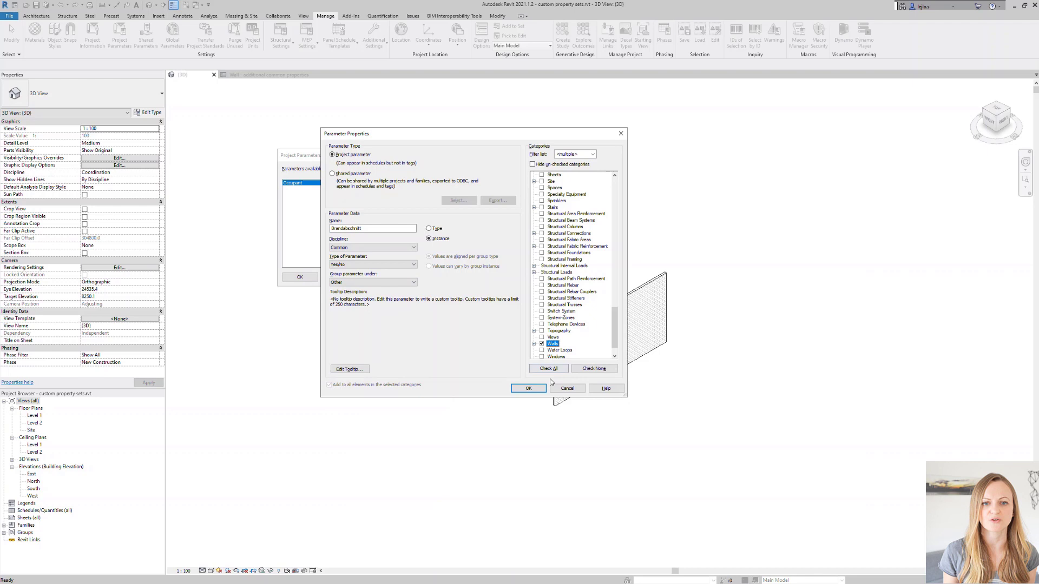
click(528, 388)
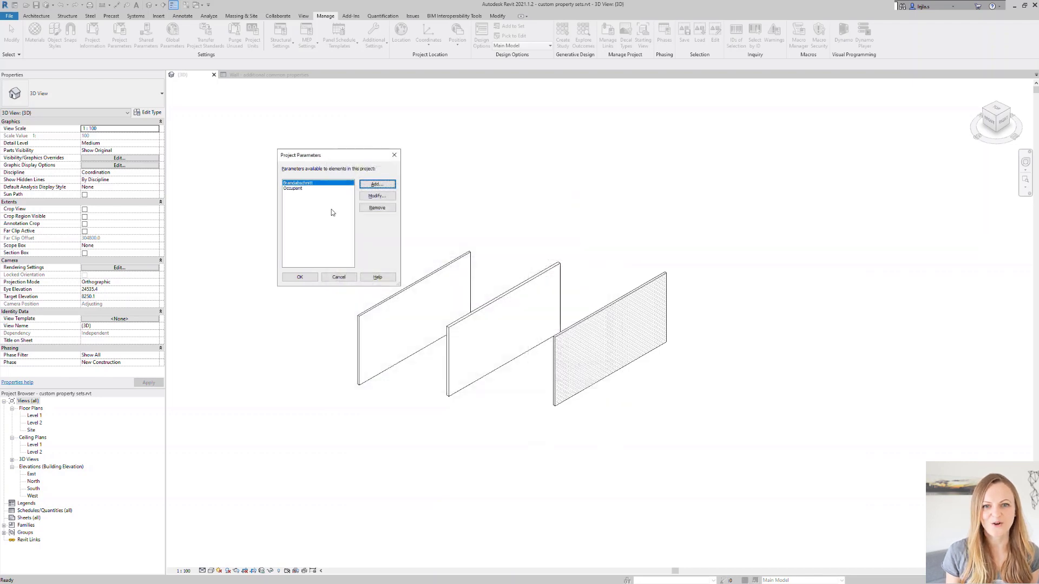
click(377, 184)
text(Entflammbar)
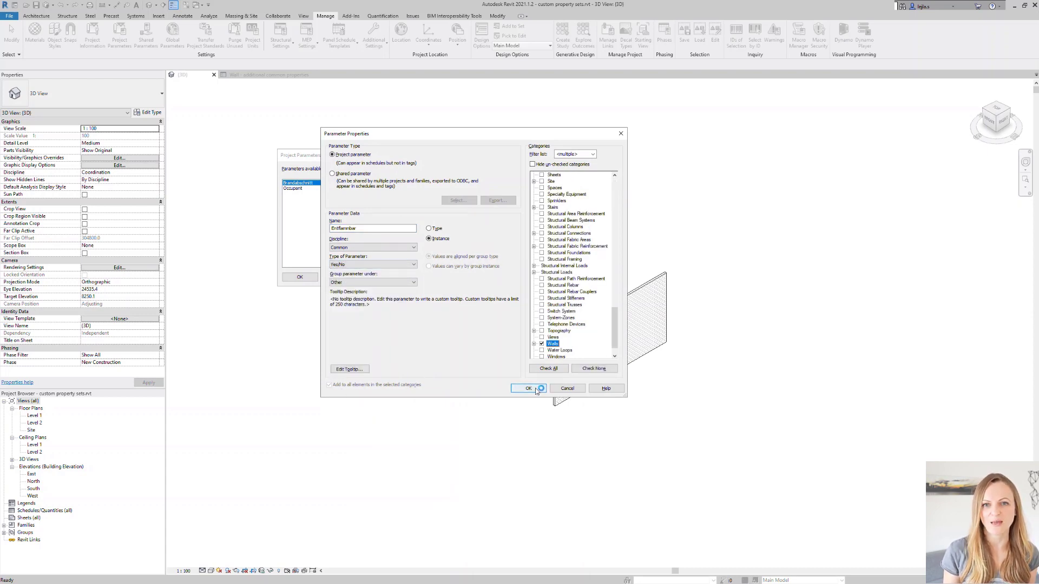
click(527, 388)
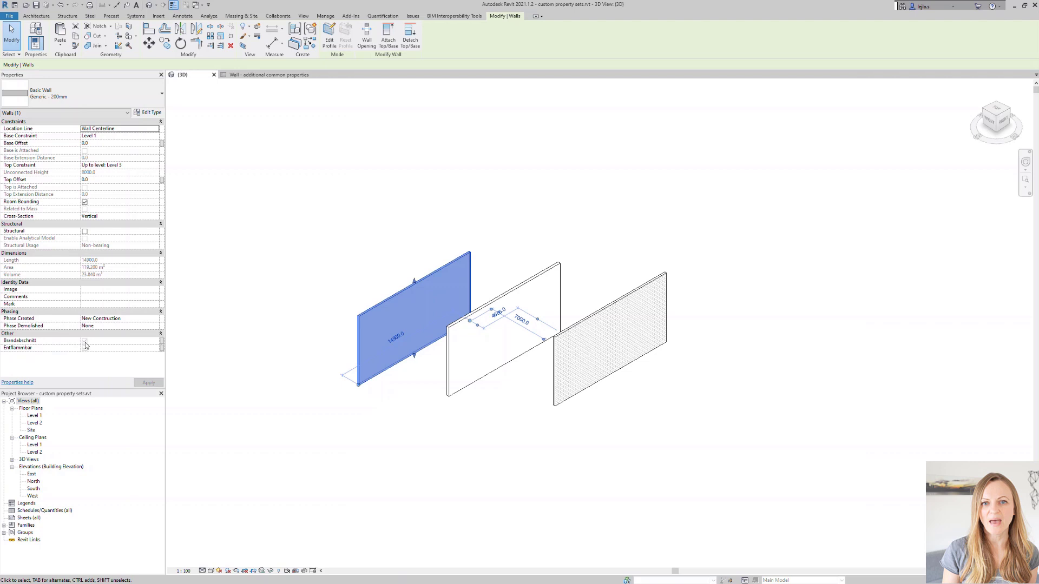
Tick the wall's Brandabschnitt parameter and open 'IFC parameter Mapping.txt'
click(84, 348)
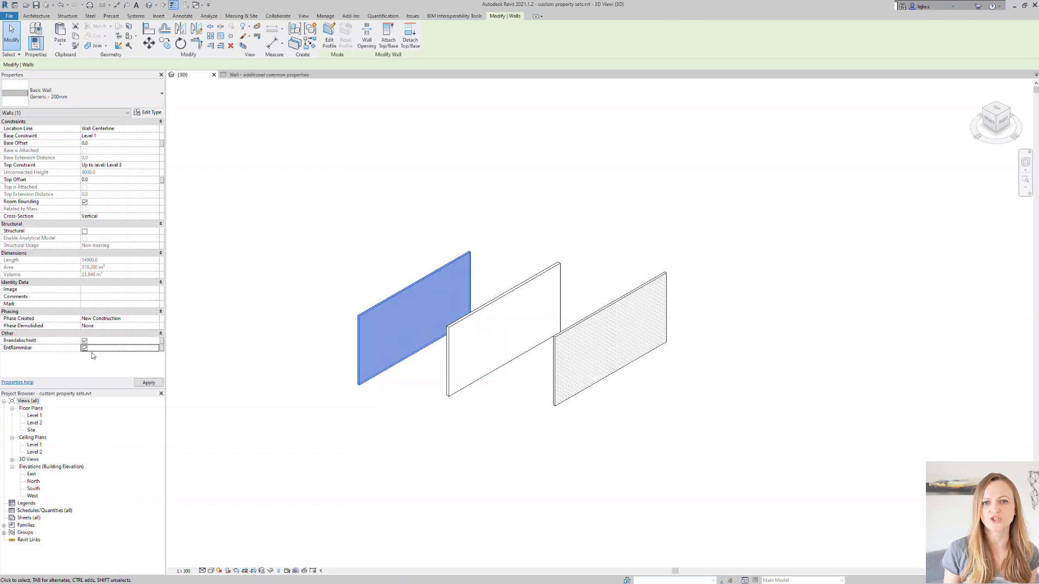
mouse_move(274, 375)
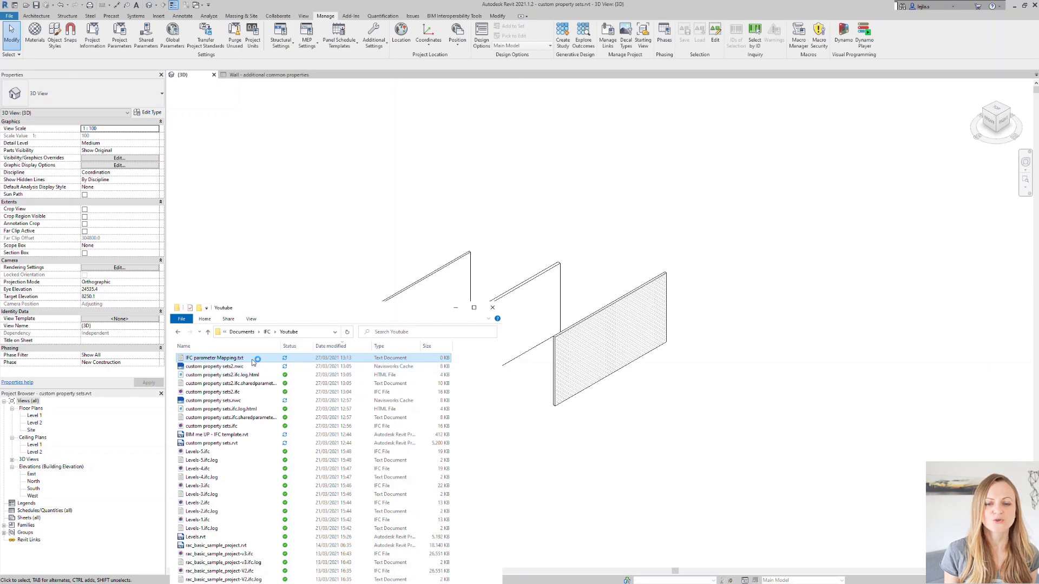
double_click(214, 358)
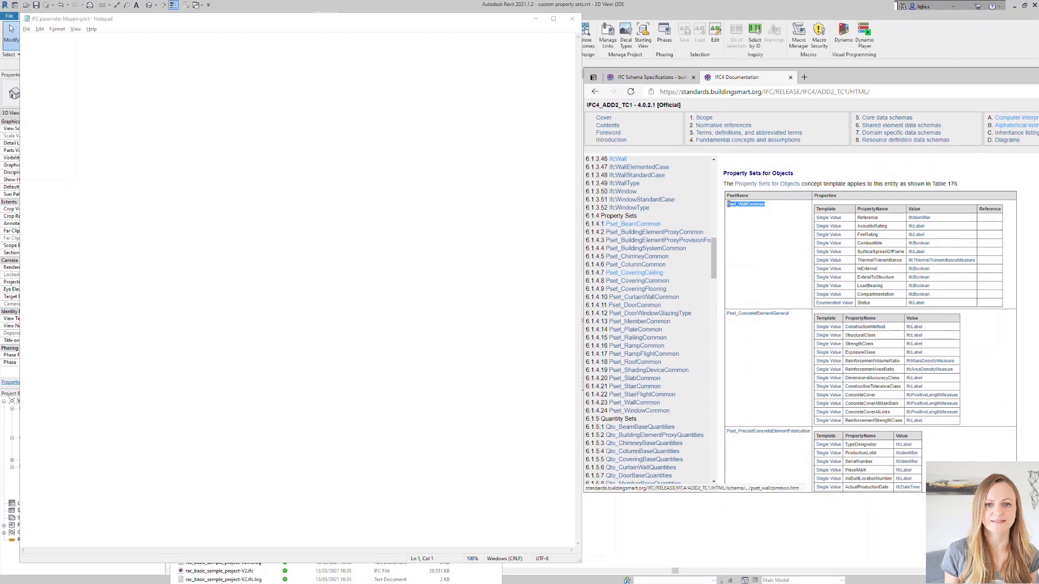
Enter the mapping line 'Pset_WallCommon Compartmentation Brandabschnitt'
text(Pset_WallCommon)
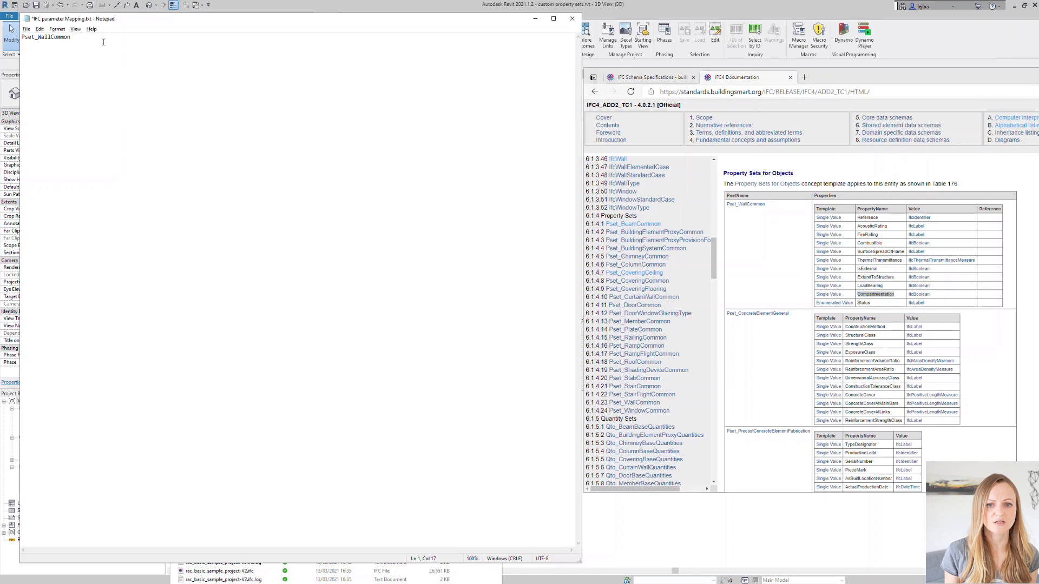
text(Compartmentation)
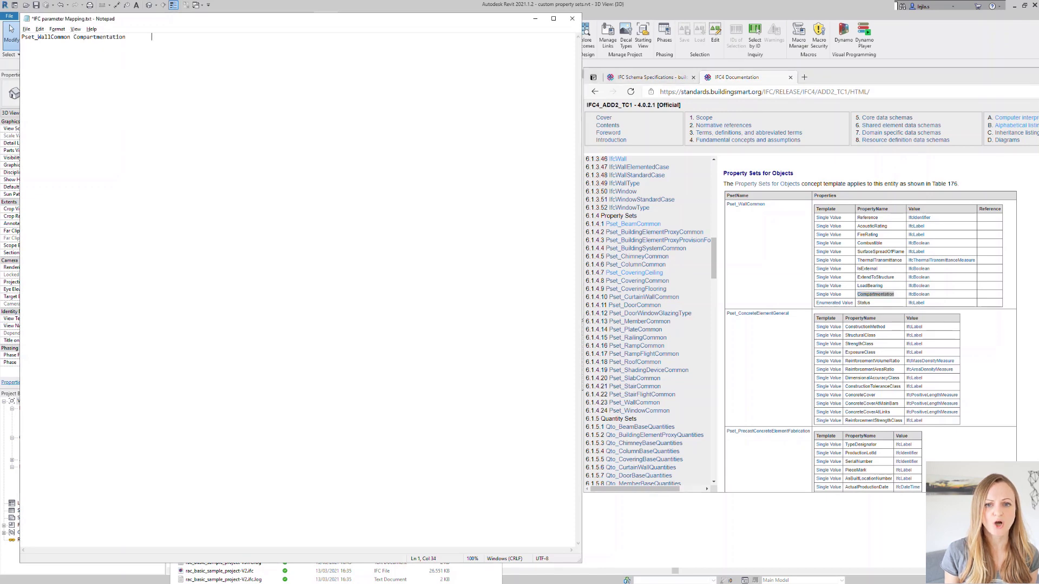
text(B)
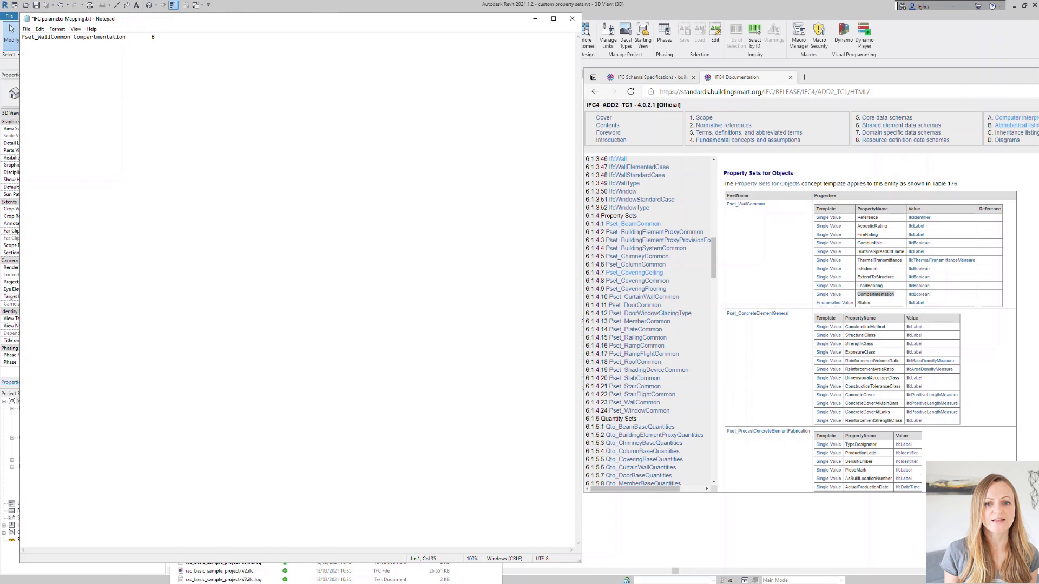
text(Brandabsch)
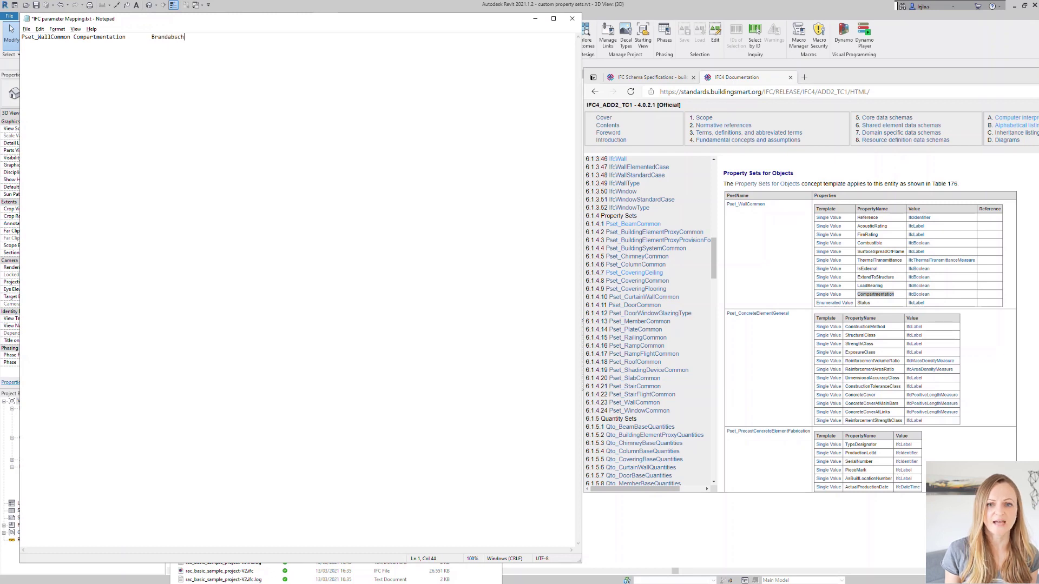
text(nitt)
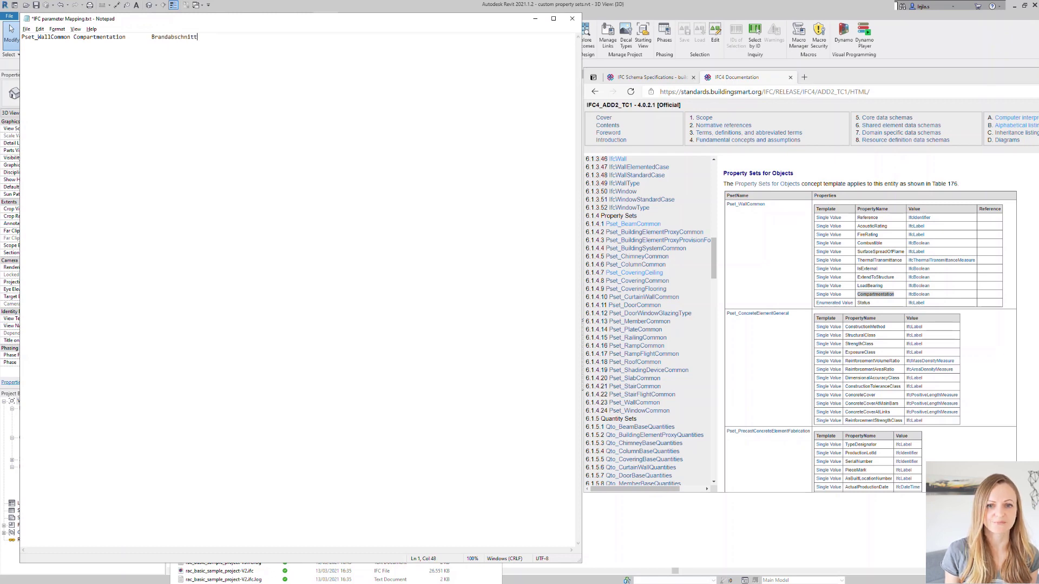
key(enter)
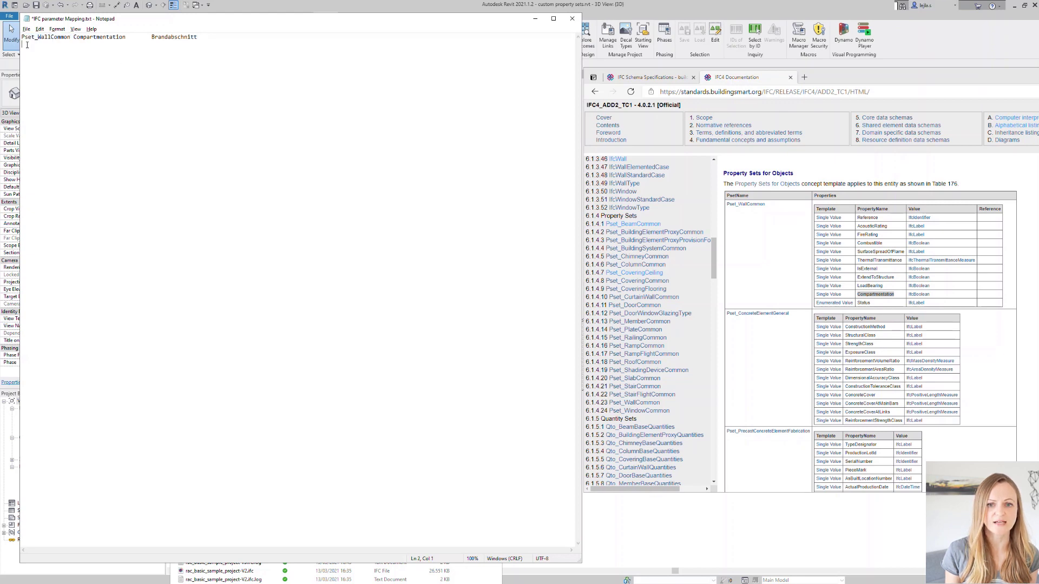
Add the mapping line 'Pset_WallCommon Combustible Entflammbar'
text(Pset_WallCommon)
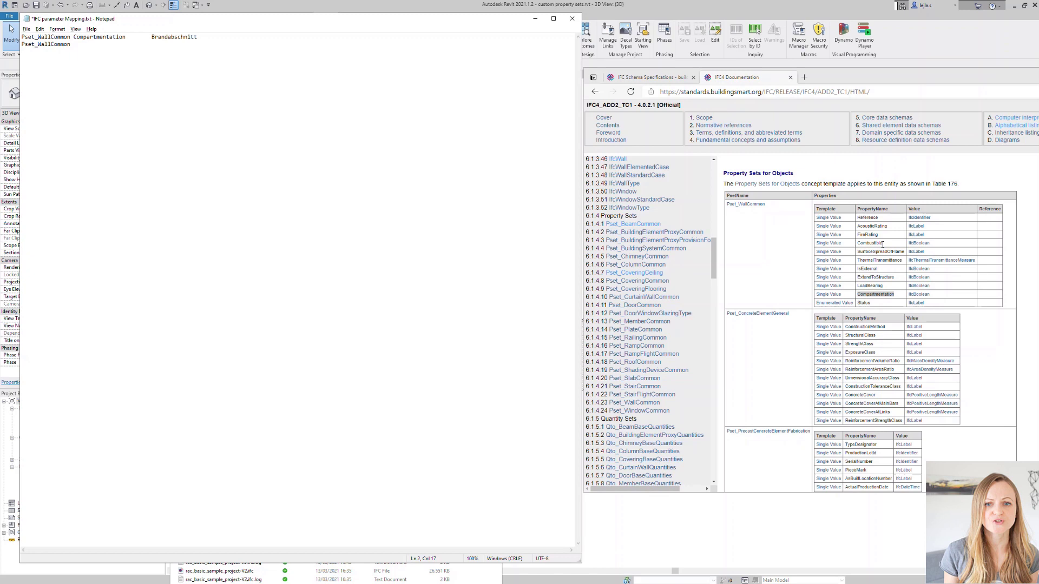
double_click(870, 243)
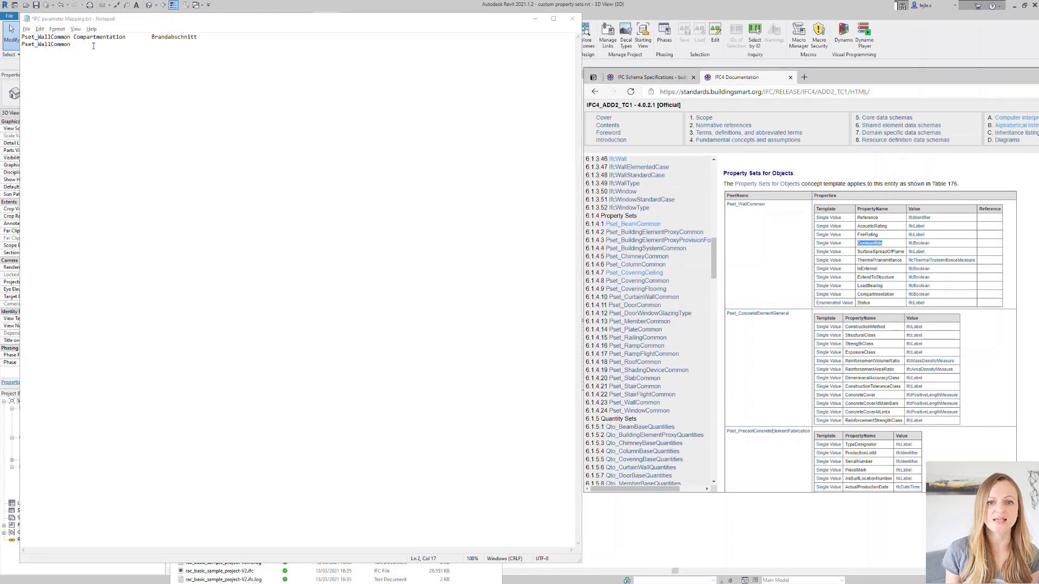
text(Combustible)
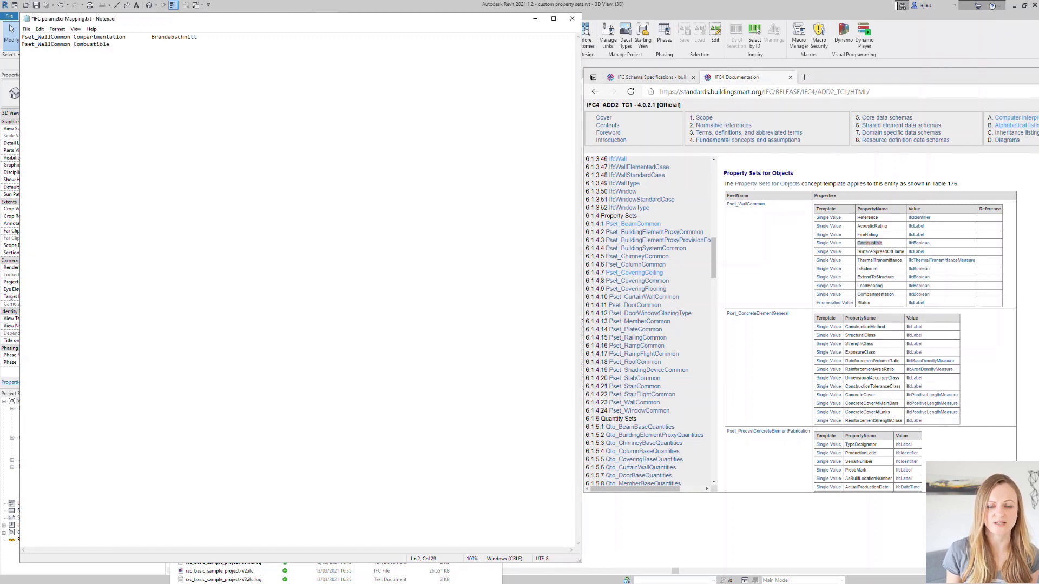
text(Entflammbar)
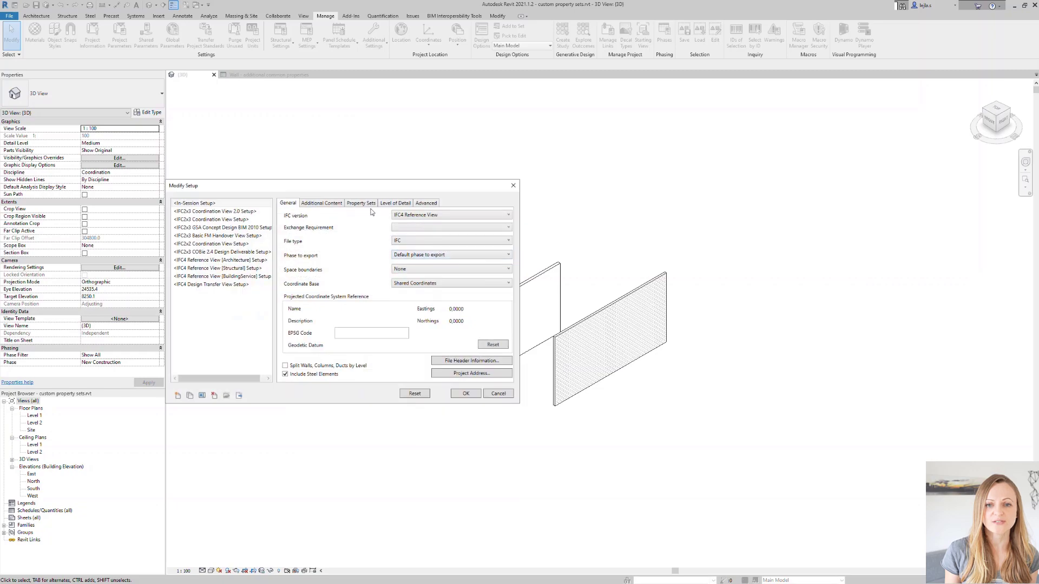
Show the IFC export Property Sets options, with common property sets and mapping table enabled
click(361, 203)
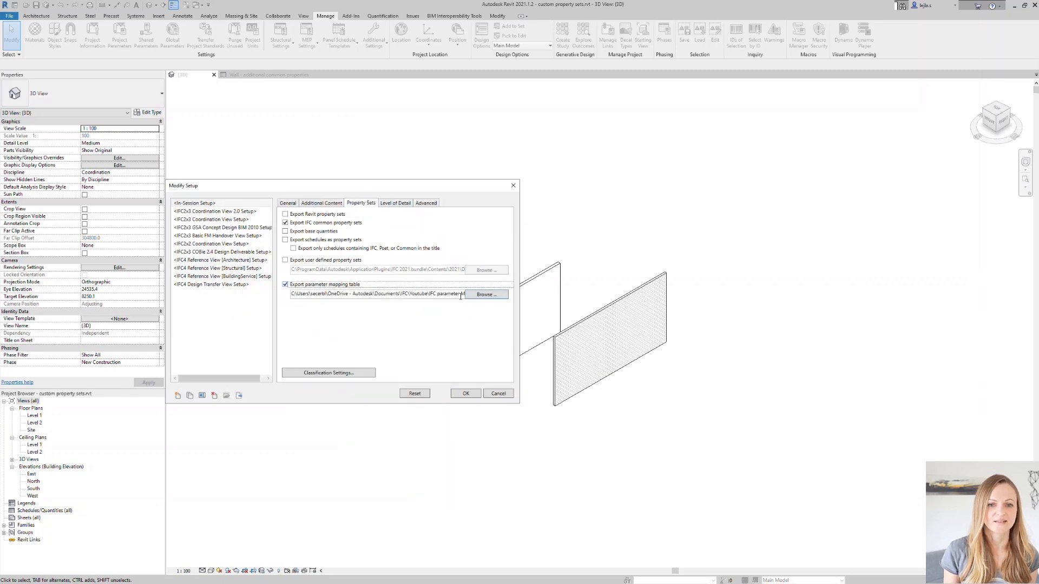